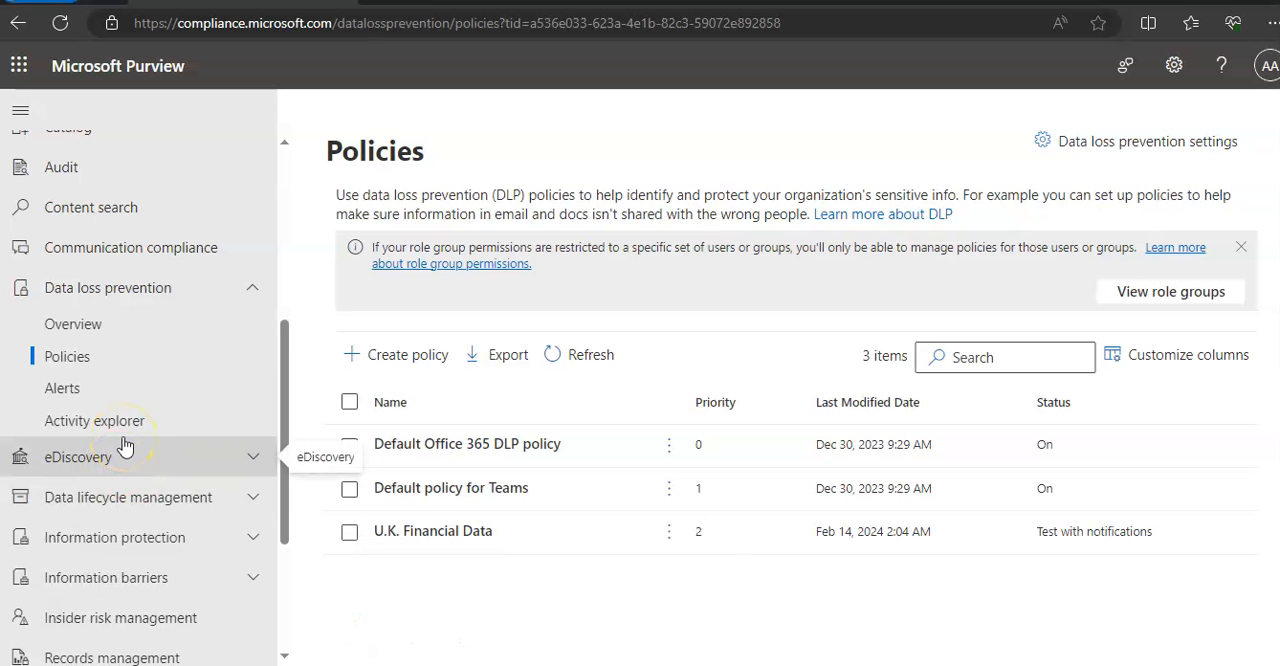
# Go to the DLP Alerts page and dismiss the session-expired prompt.
pyautogui.click(62, 388)
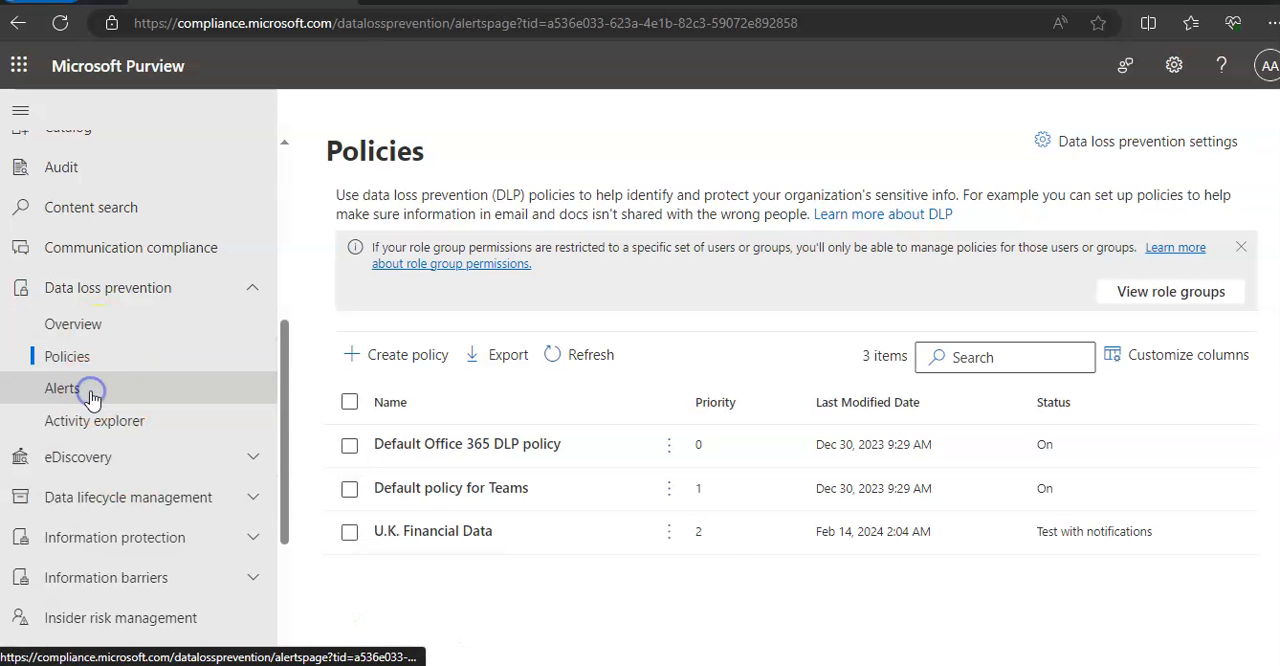
pyautogui.click(61, 388)
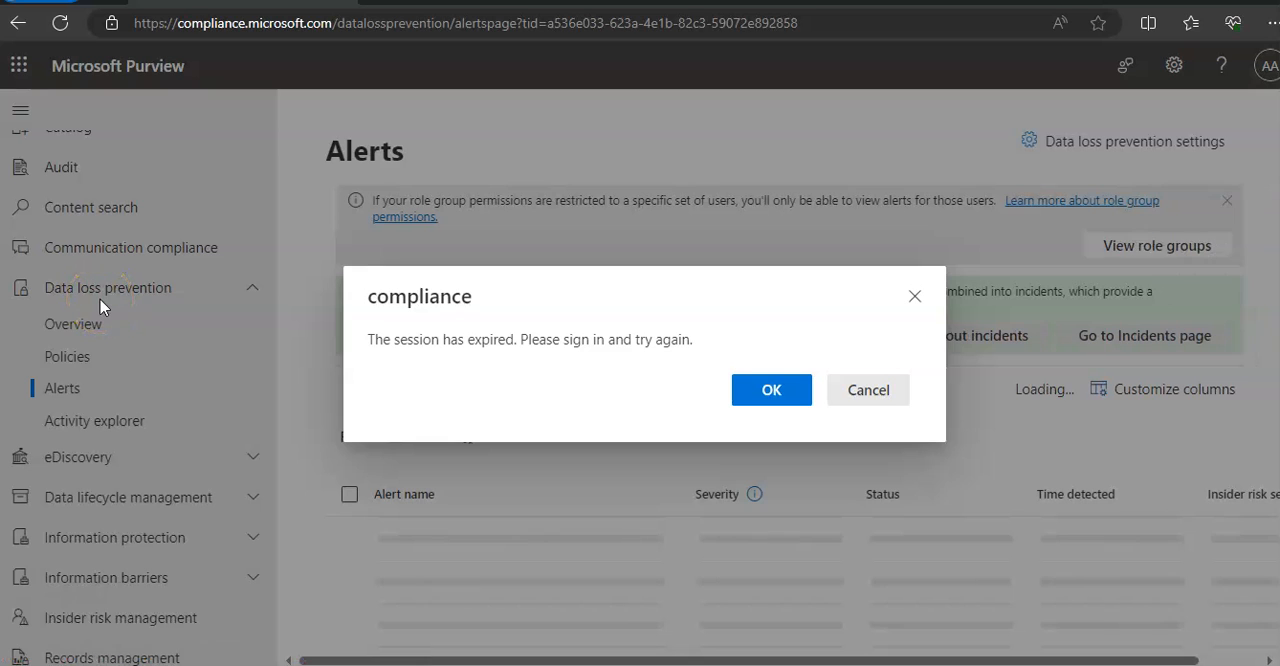
pyautogui.click(771, 389)
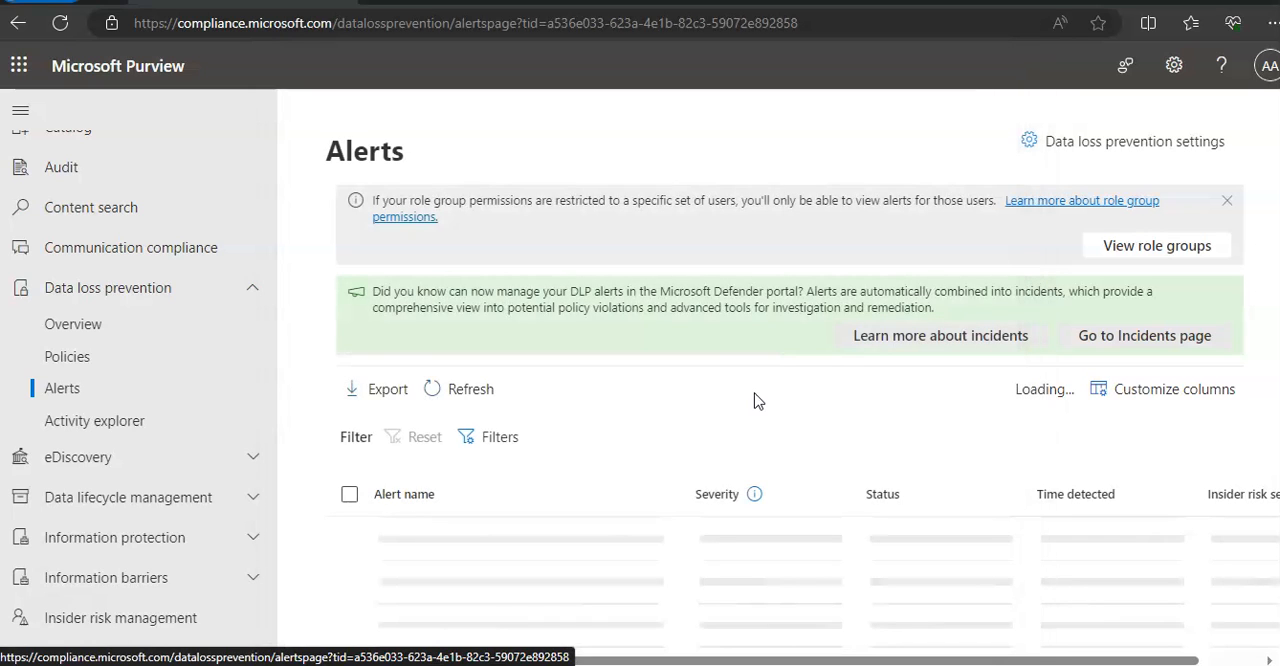
# Confirm the alert list for 1/23/2024-2/23/2024 shows 0 items.
pyautogui.scroll(-3)
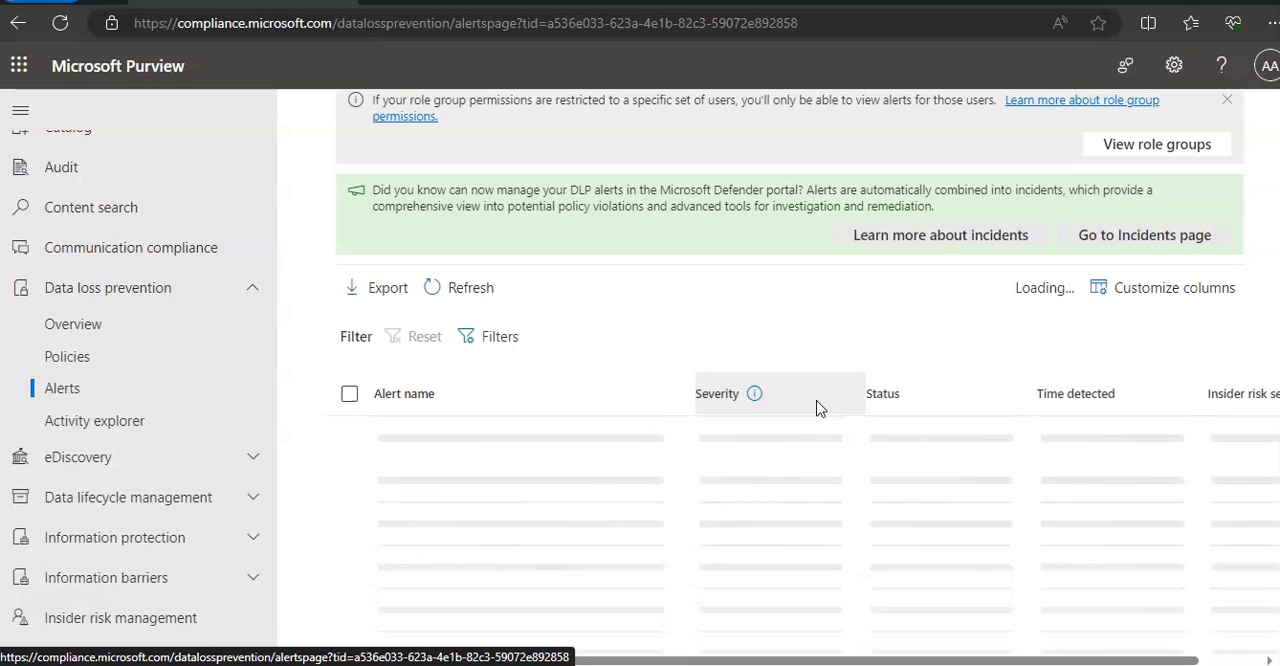
pyautogui.click(499, 336)
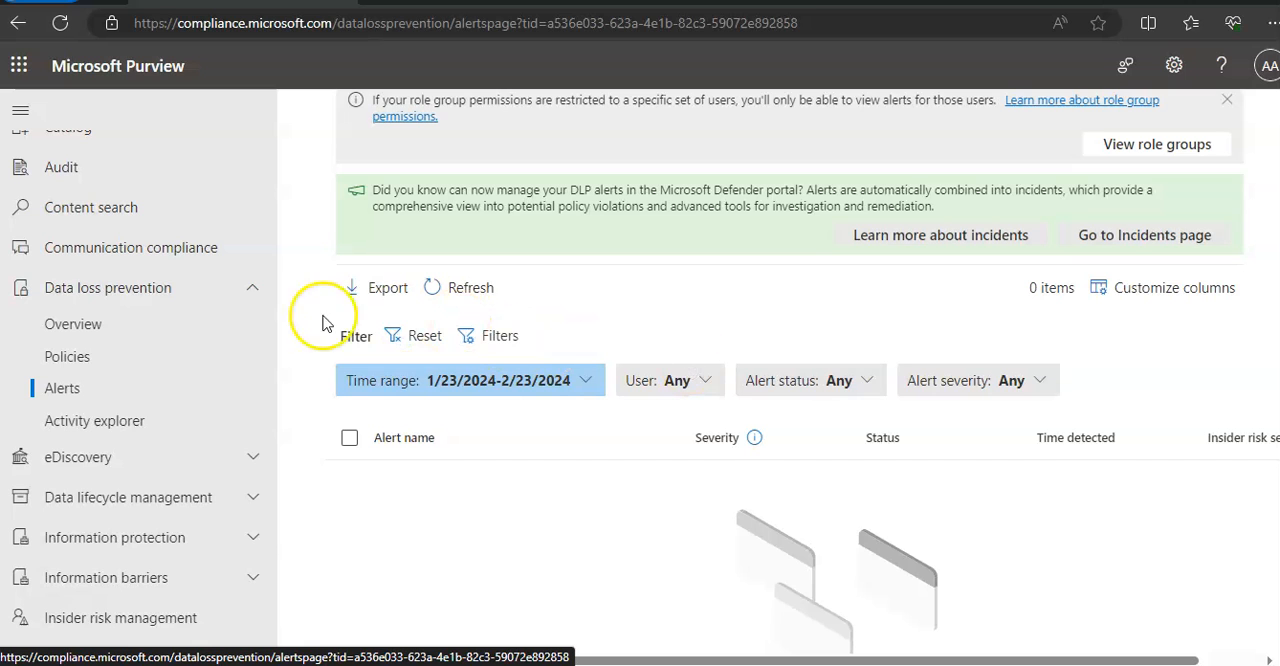
# Return to DLP Policies and view the three policies, including U.K. Financial Data.
pyautogui.click(67, 356)
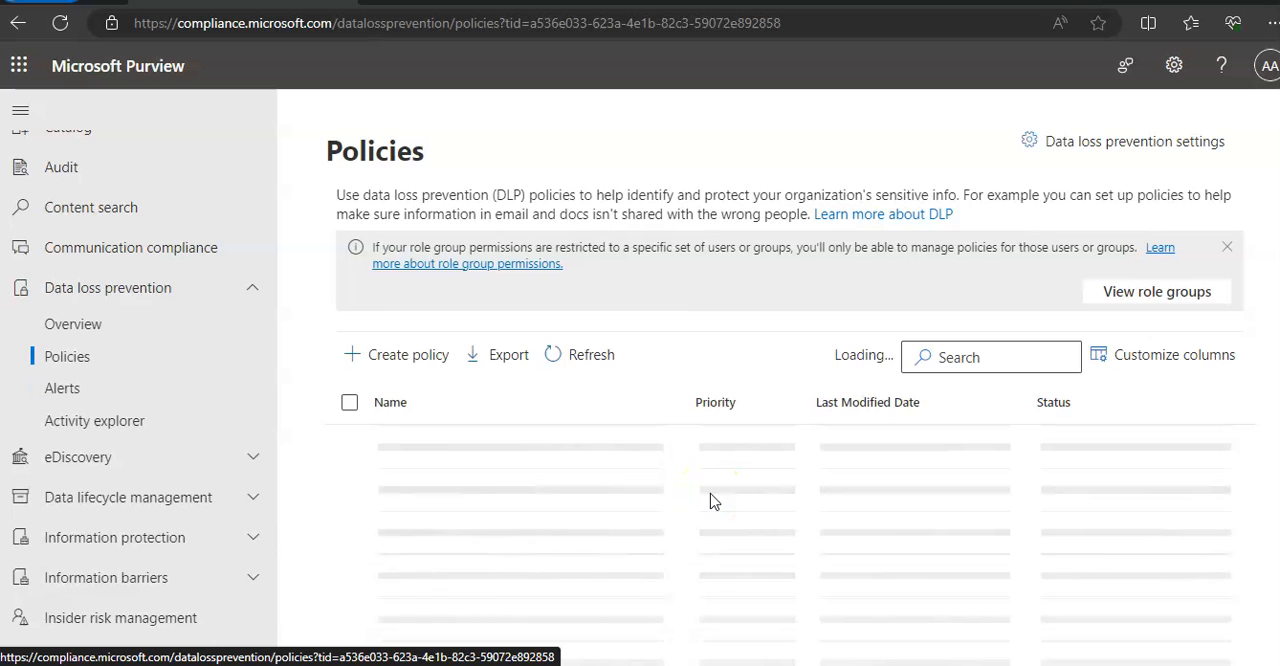
pyautogui.scroll(-3)
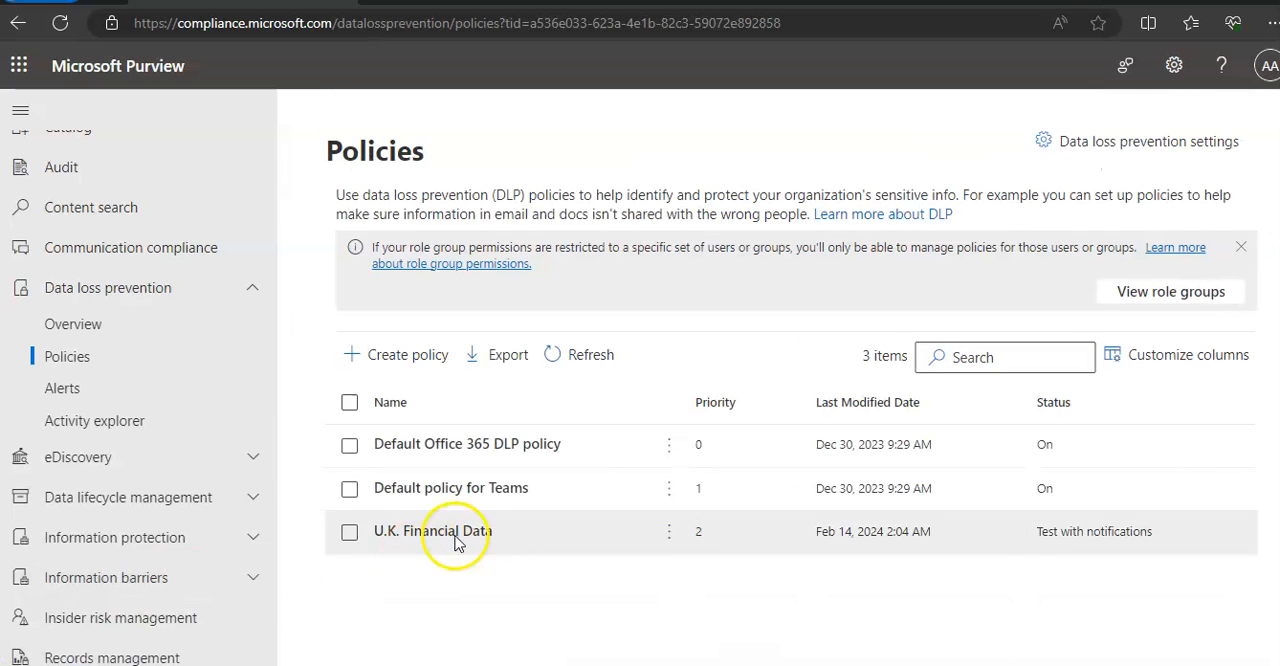
pyautogui.click(431, 530)
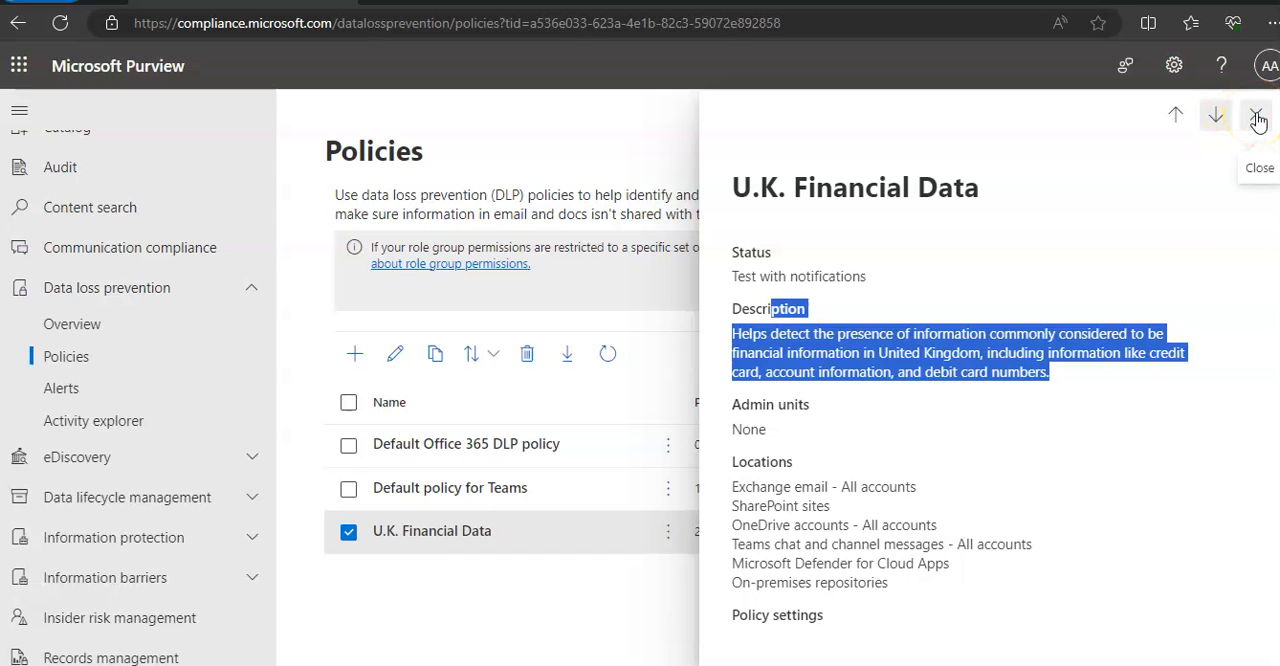
pyautogui.click(1257, 115)
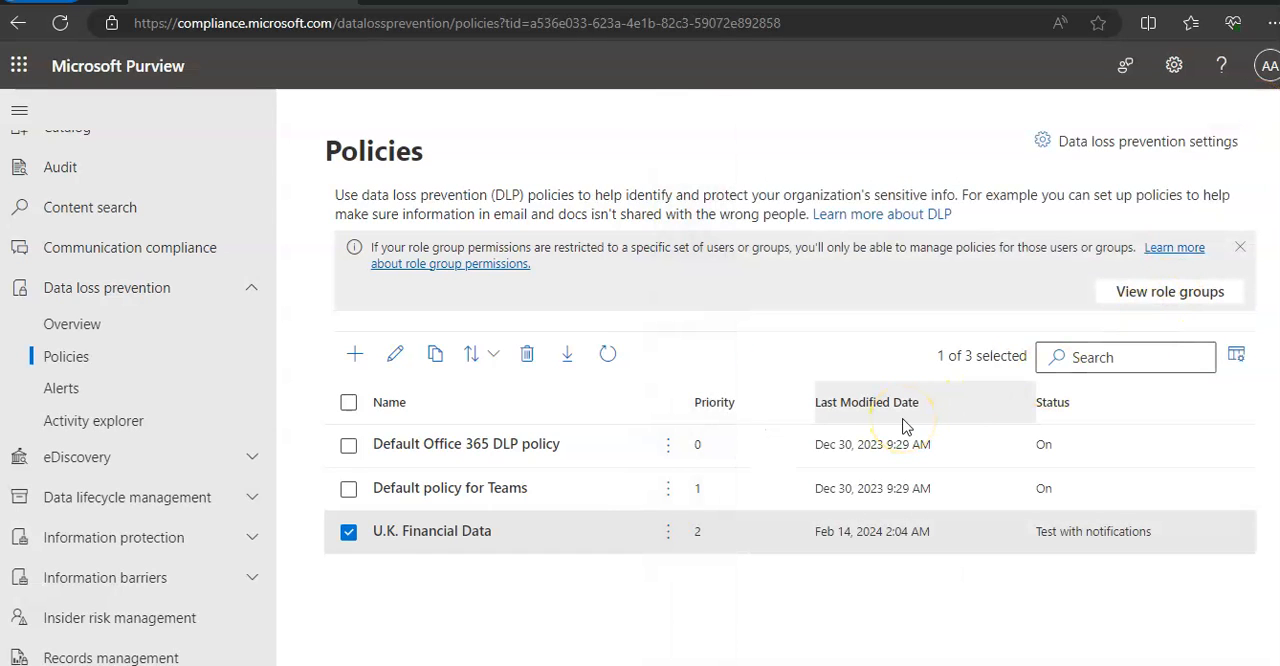